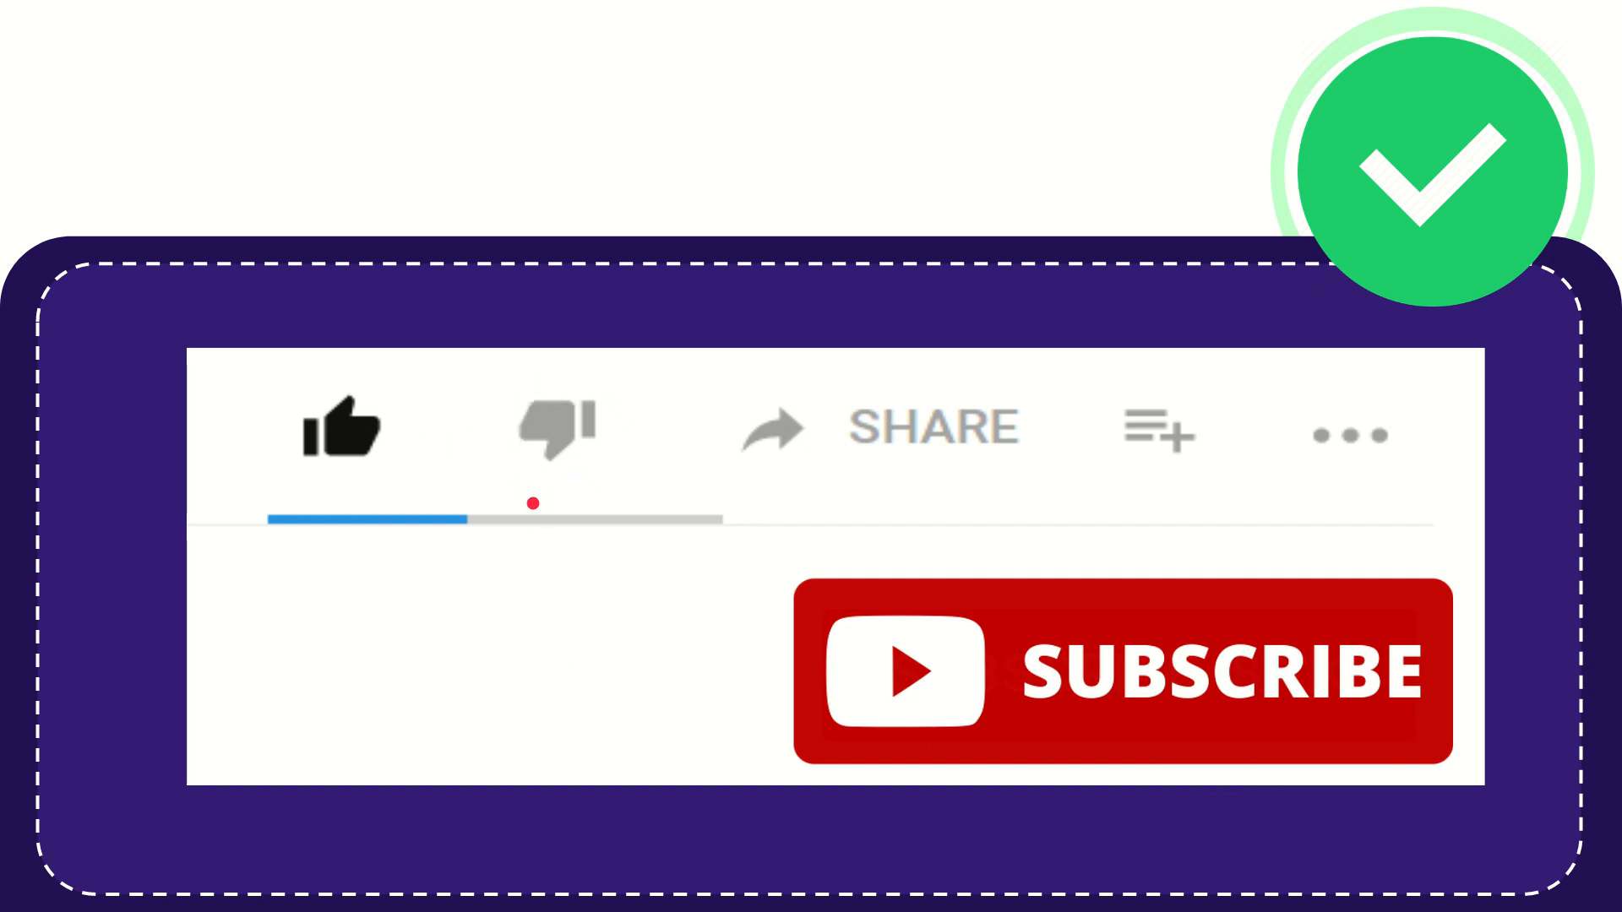
{"action": "left_click", "coordinate": [558, 435]}
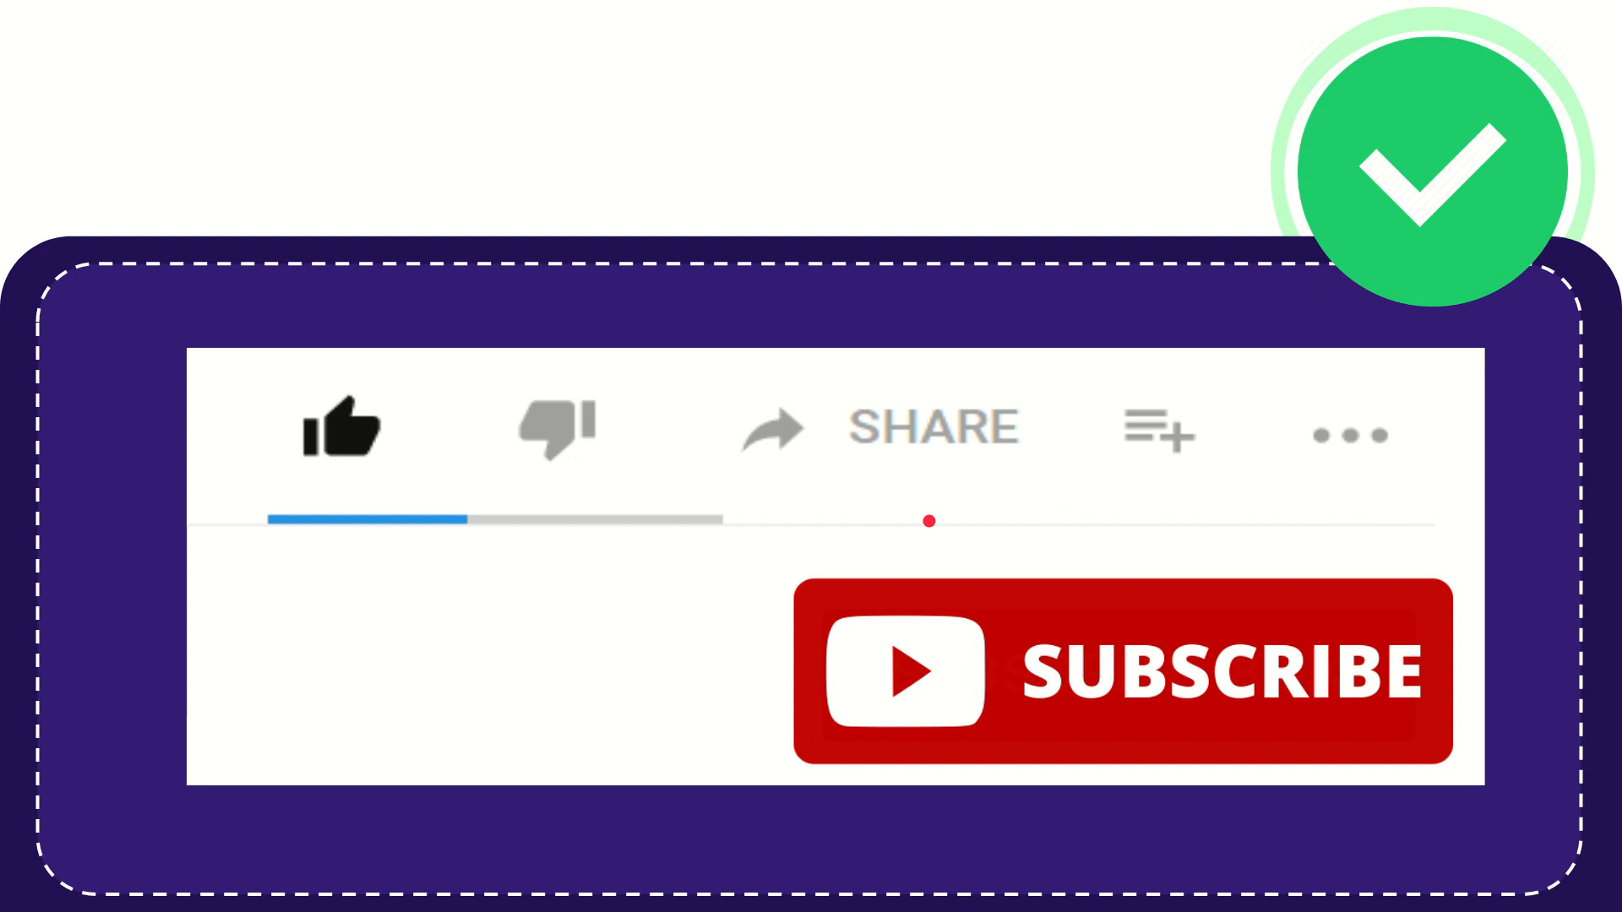
{"action": "mouse_move", "coordinate": [1168, 430]}
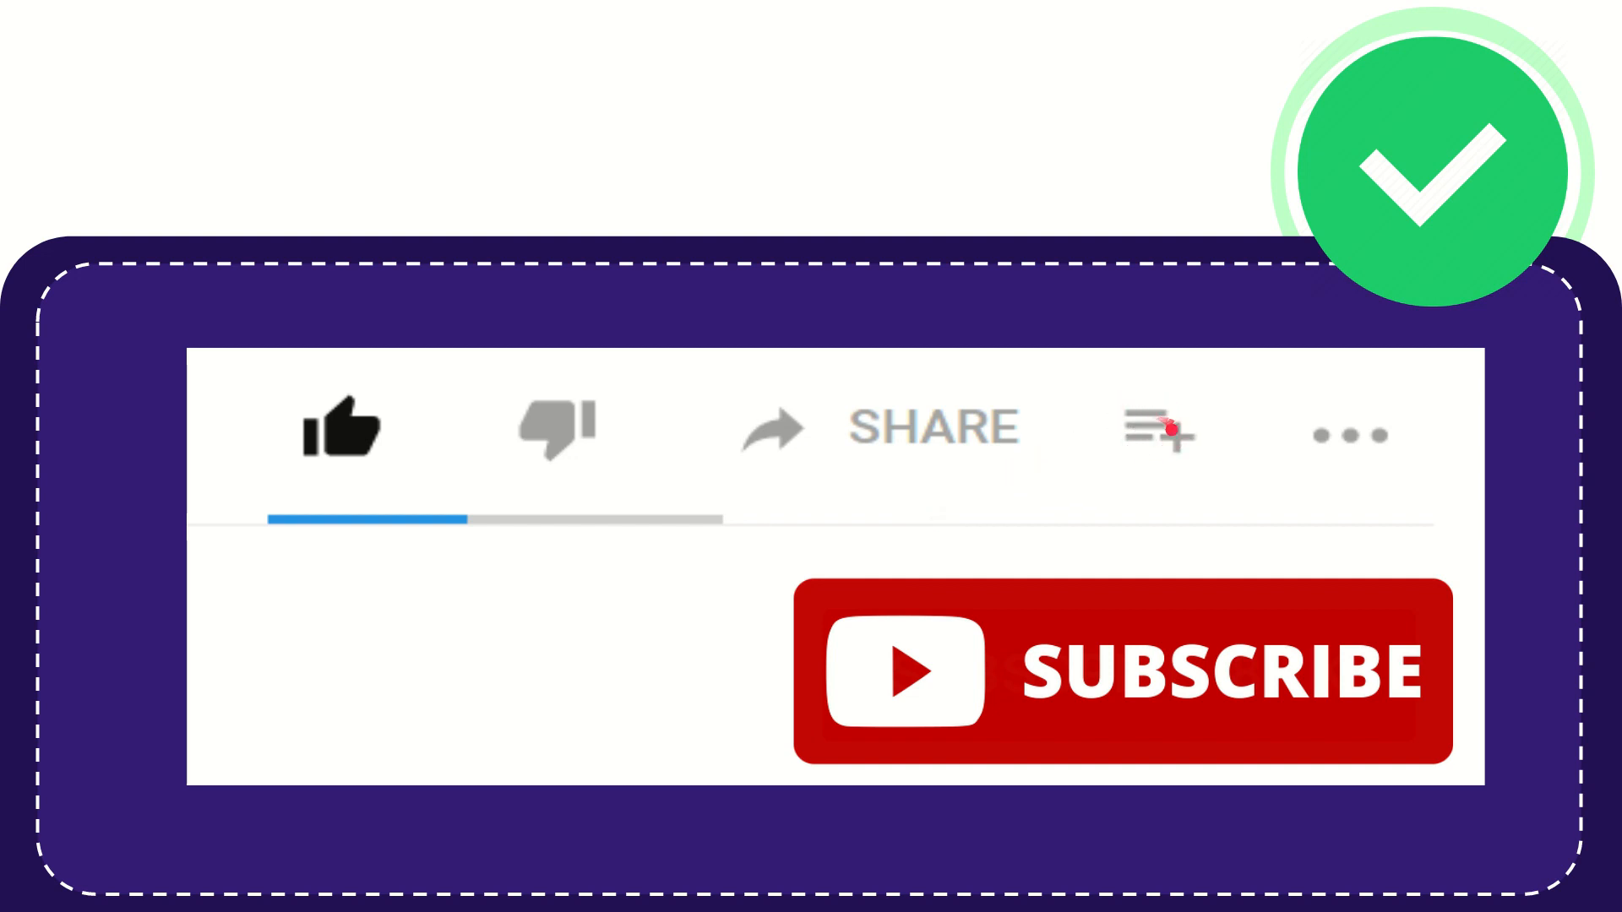